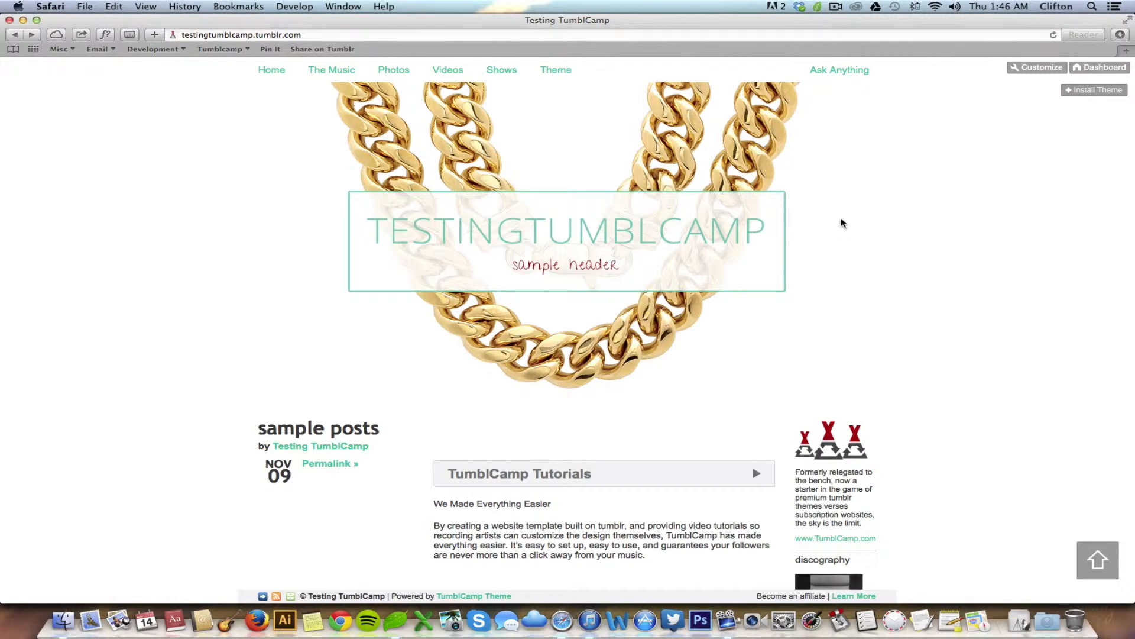
mouse_move(377, 127)
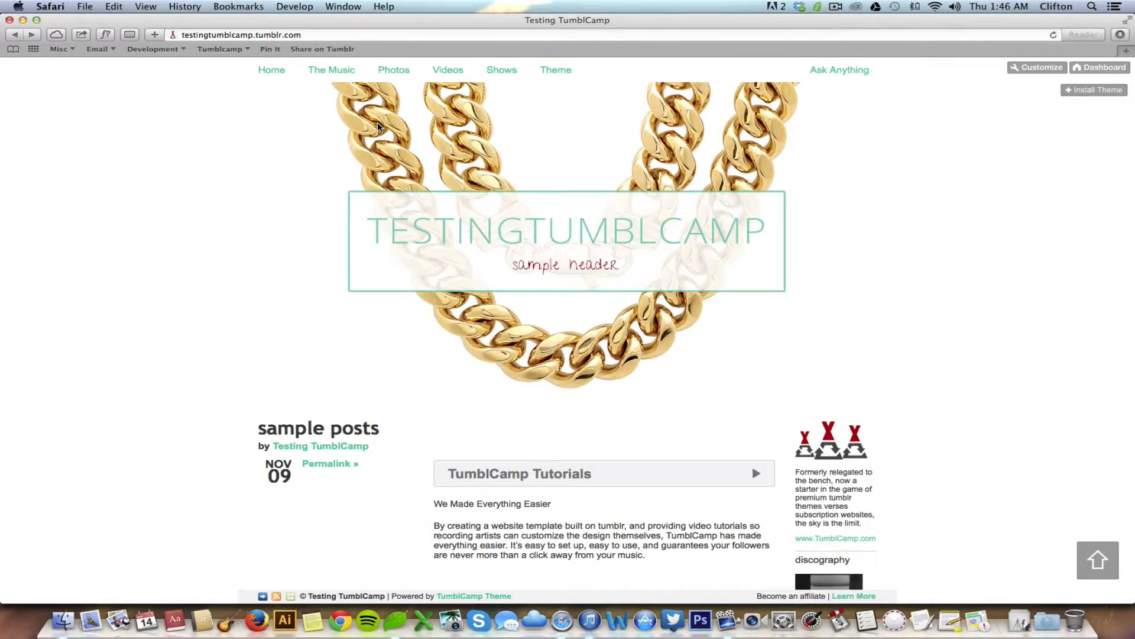
mouse_move(476, 80)
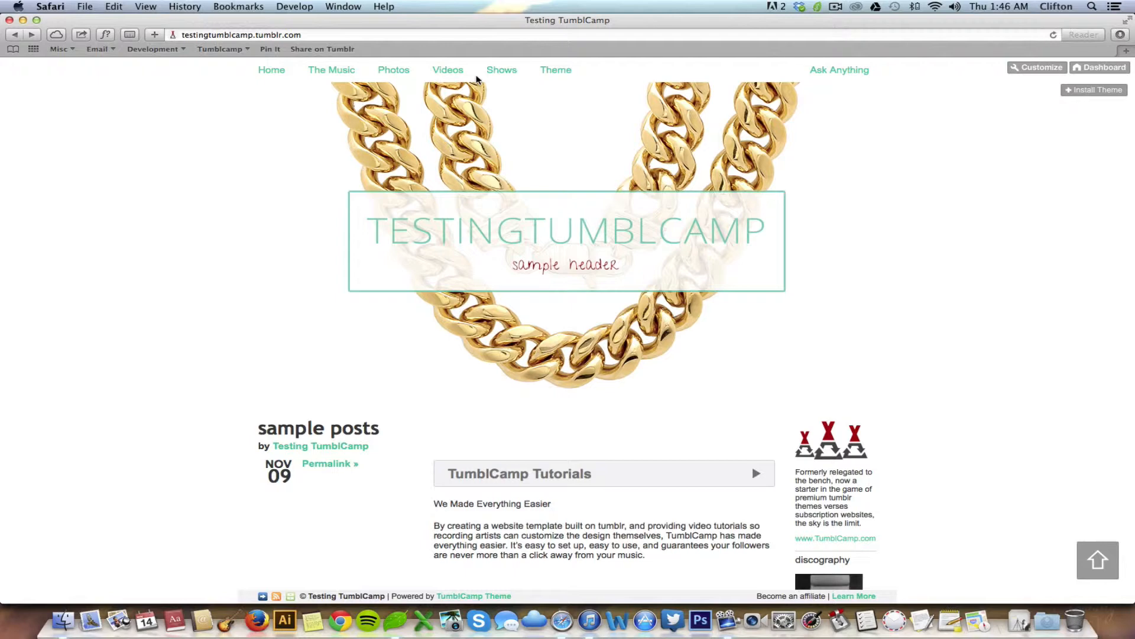
mouse_move(873, 156)
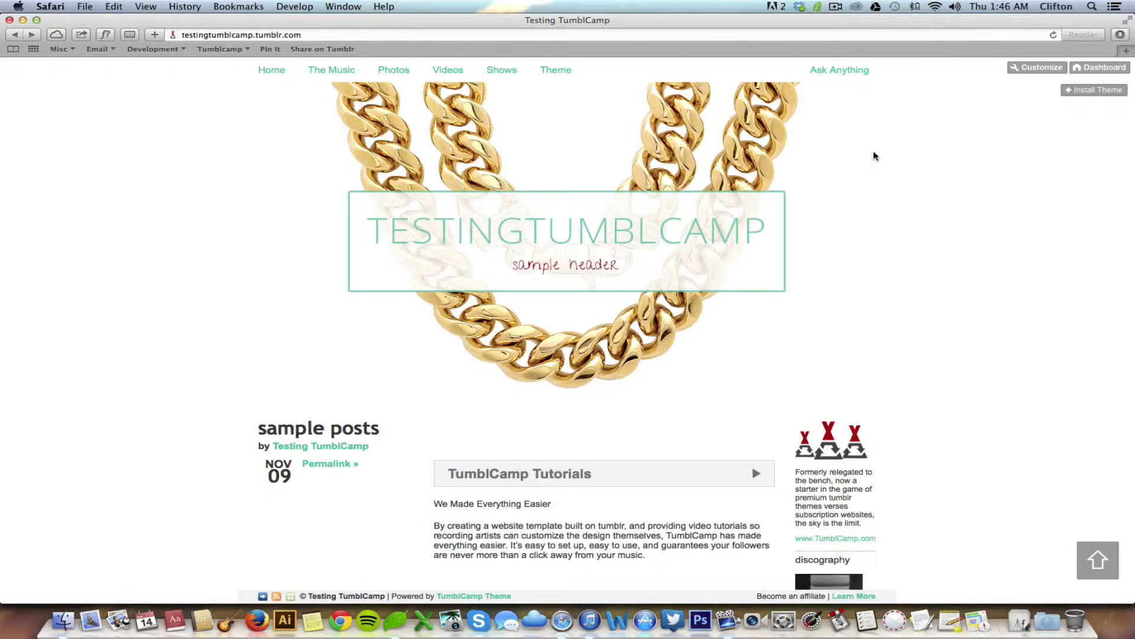
Scroll down the TestingTumblCamp home page before loading the featuredvideo tag page.
scroll("down", 3)
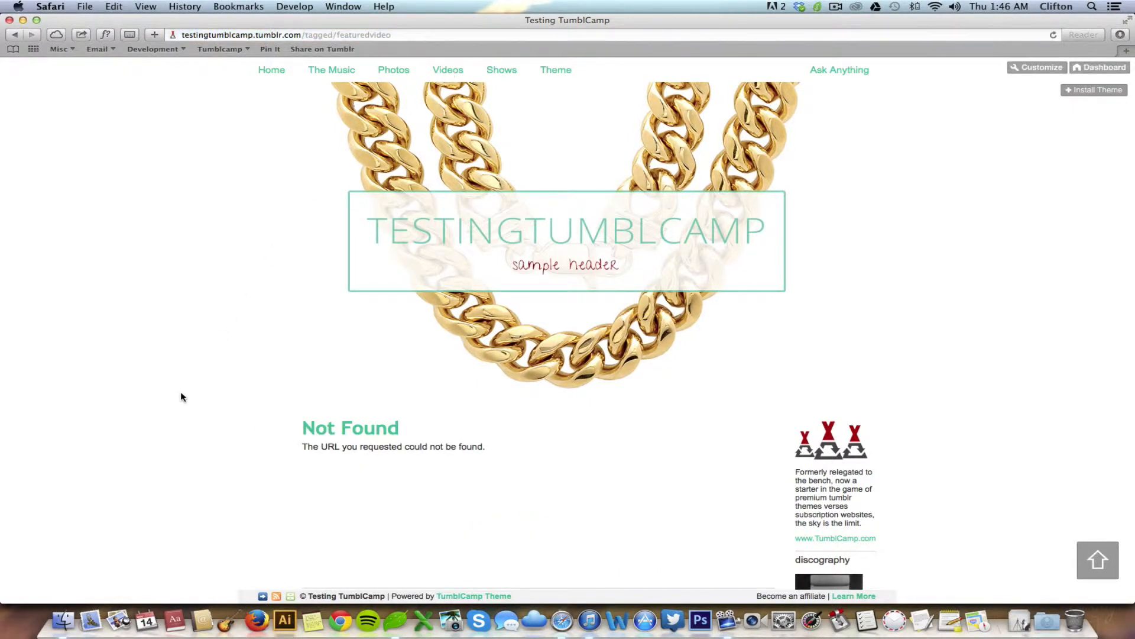
scroll("down", 3)
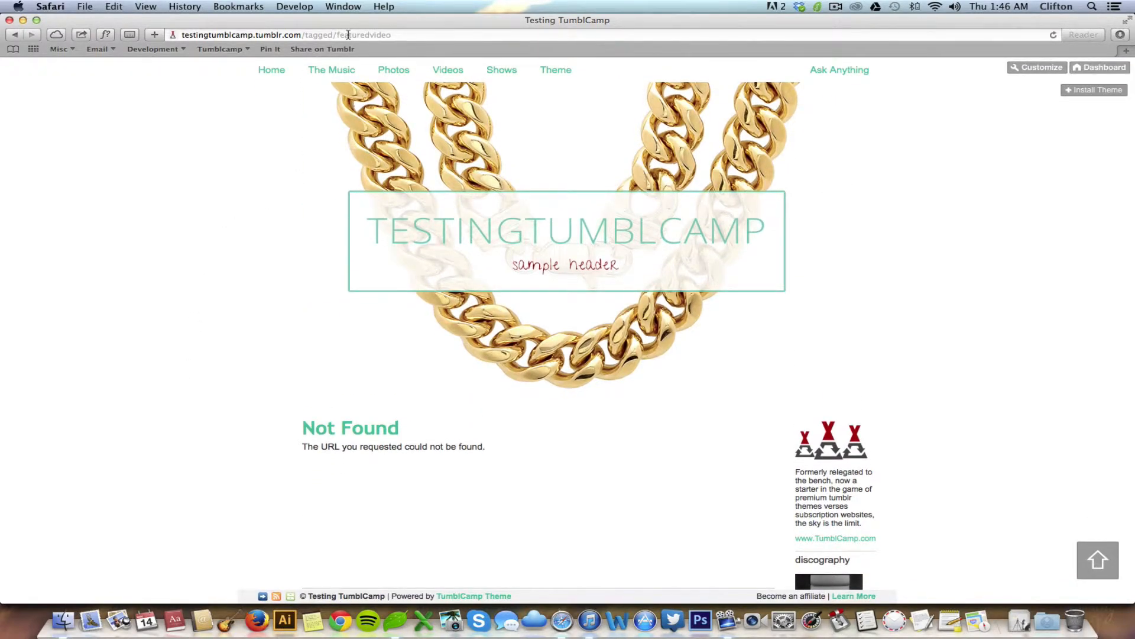
left_click(347, 34)
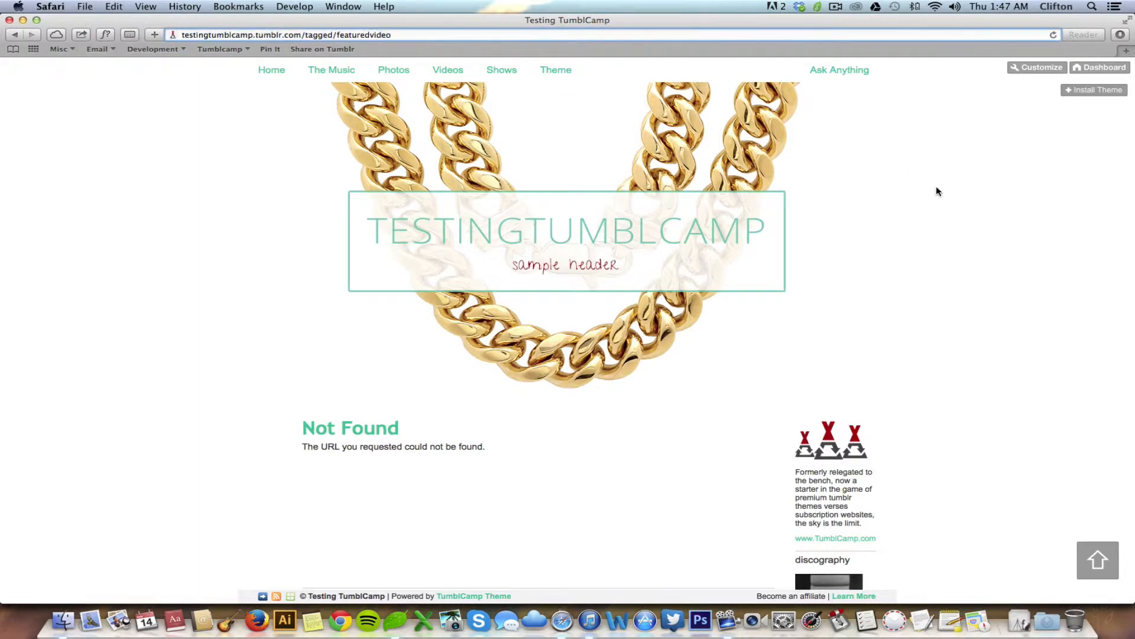
left_click(290, 34)
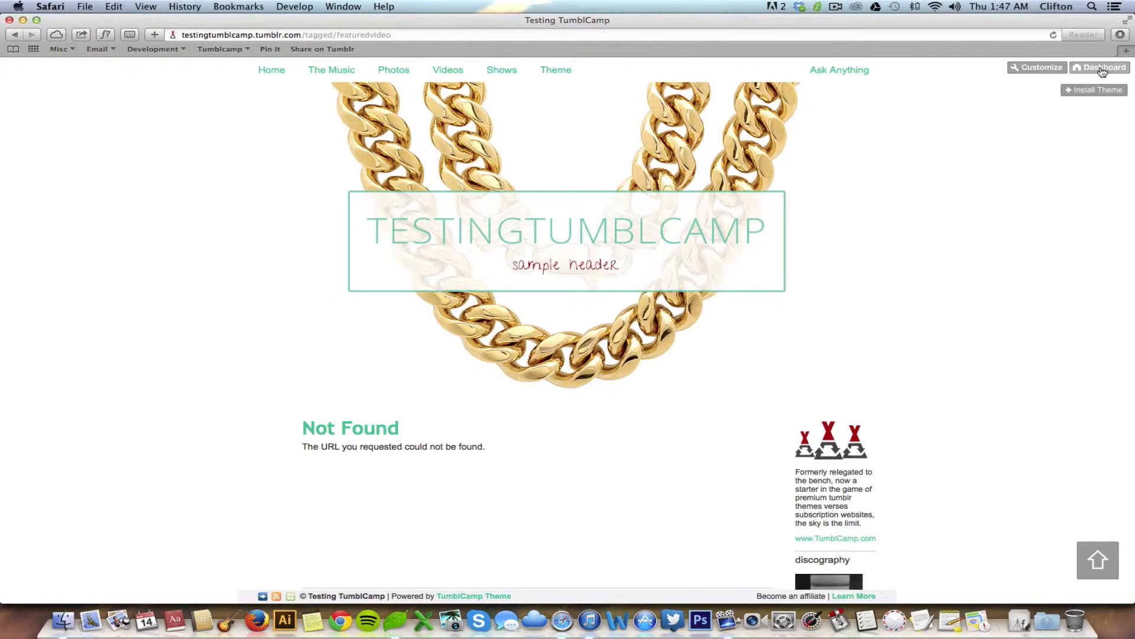
From the dashboard, show the blog's Posts and launch the Mass Post Editor.
left_click(1099, 67)
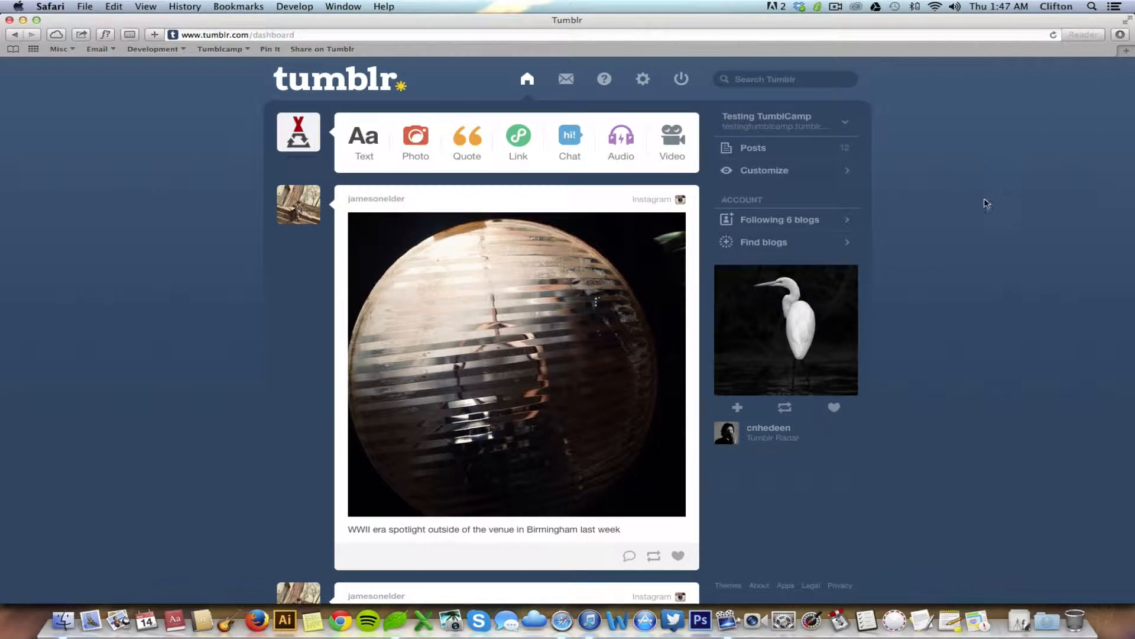
left_click(752, 148)
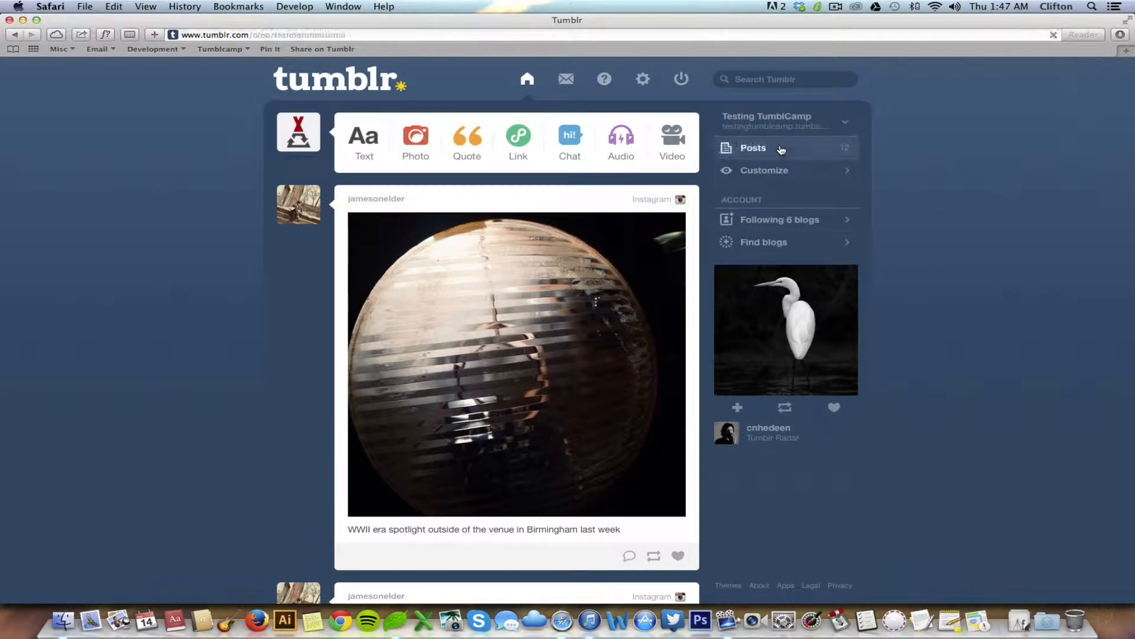
left_click(753, 148)
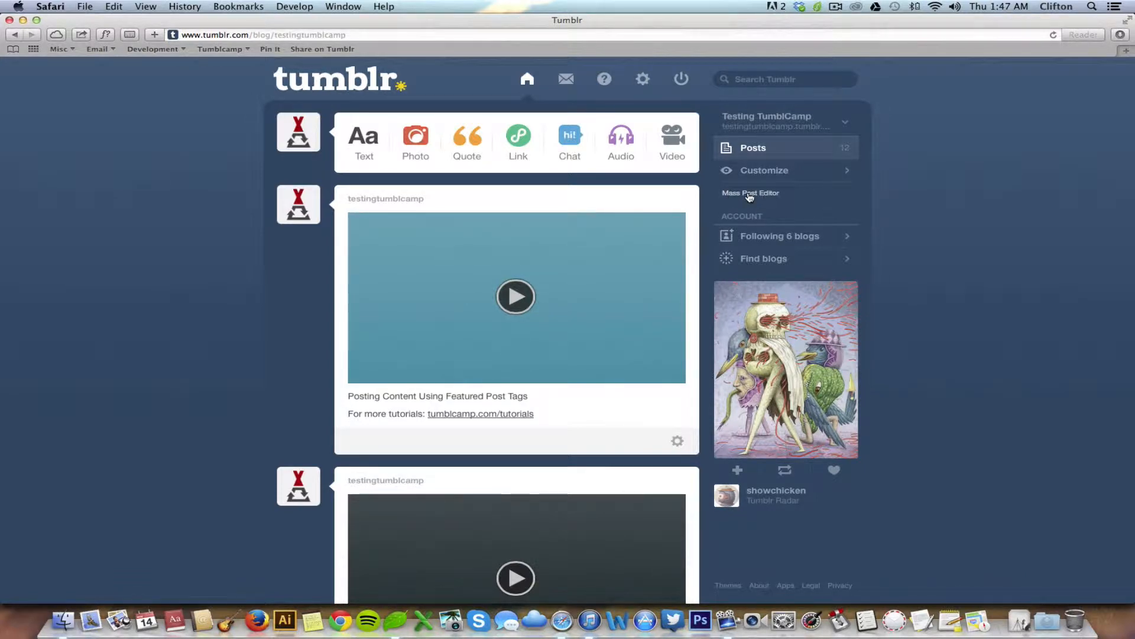
left_click(751, 193)
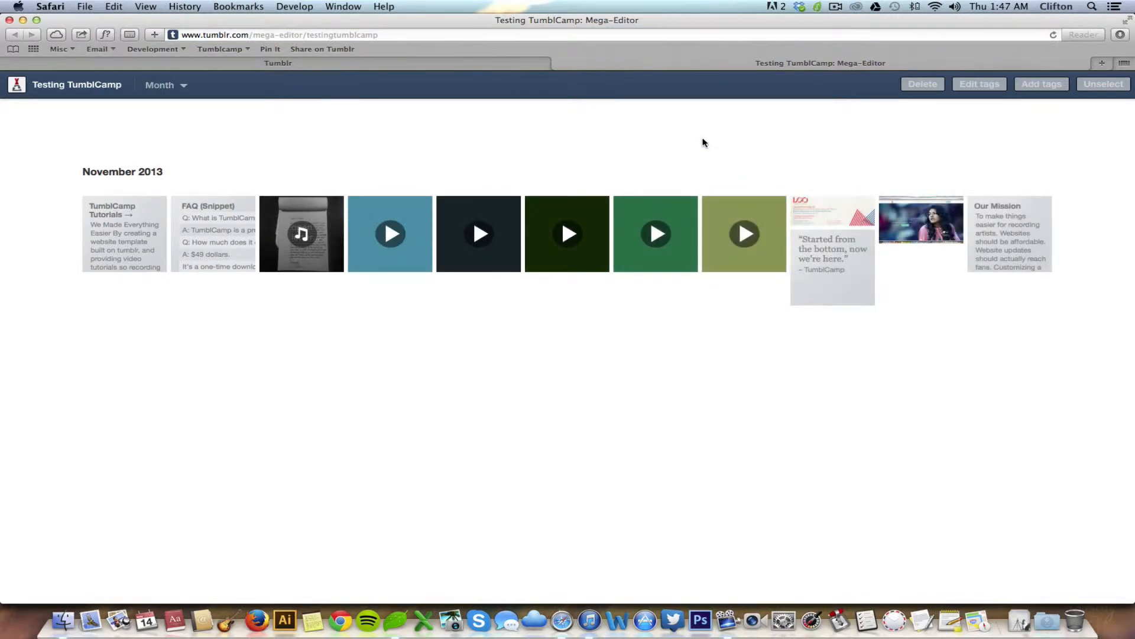
mouse_move(574, 149)
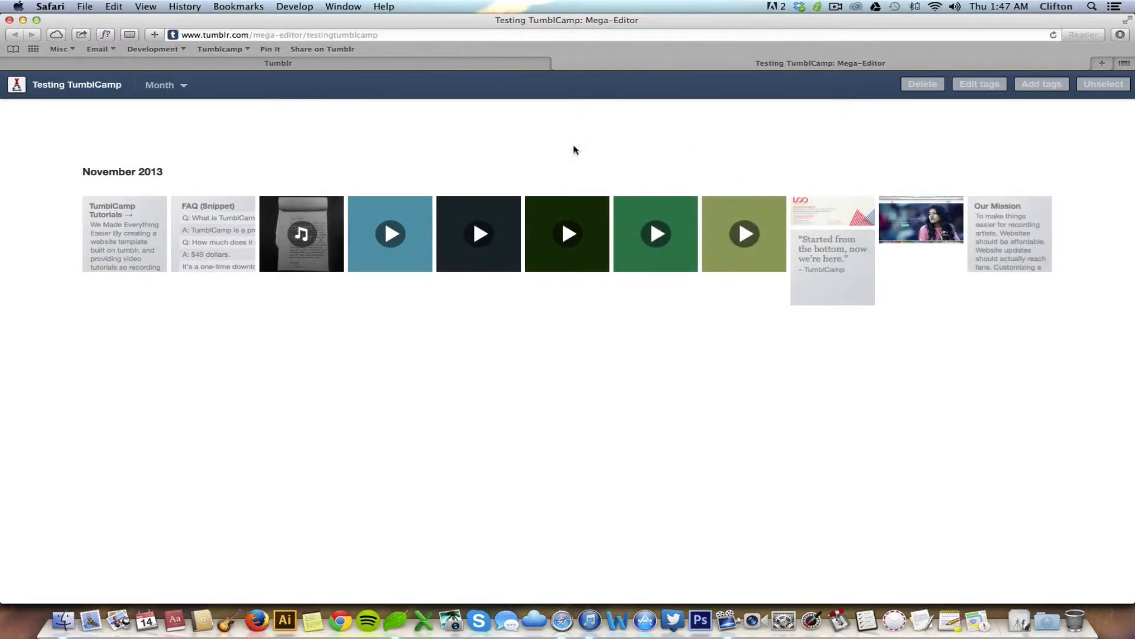
Check the November 2013 video post thumbnails in the Mass Post Editor.
left_click(478, 233)
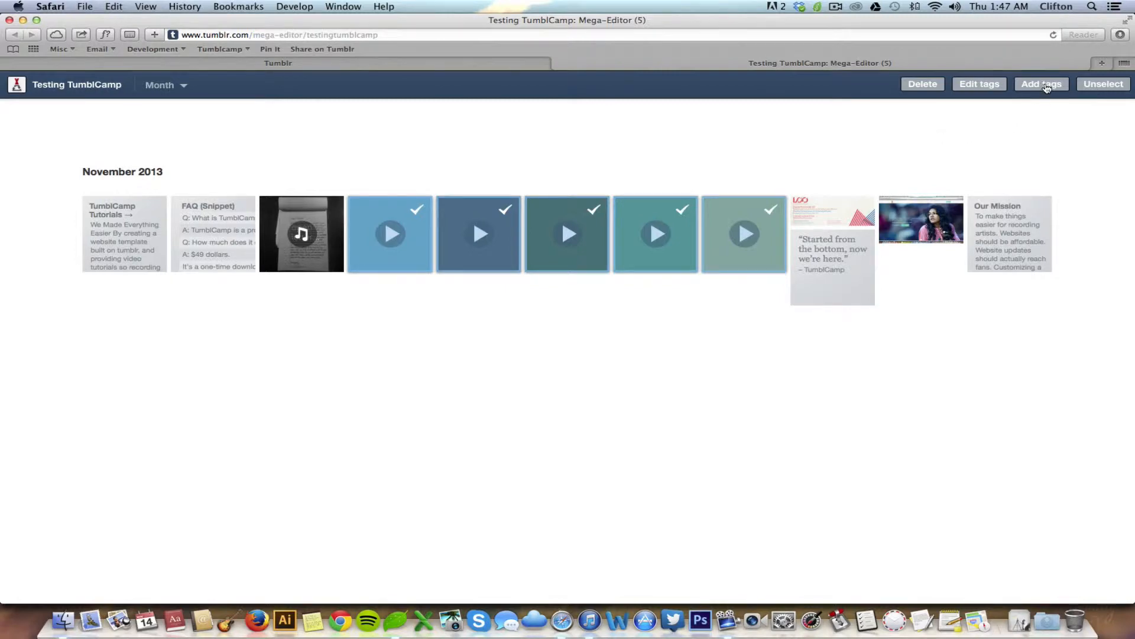
Add the tag 'featuredvideo' to the five selected video posts.
left_click(1042, 84)
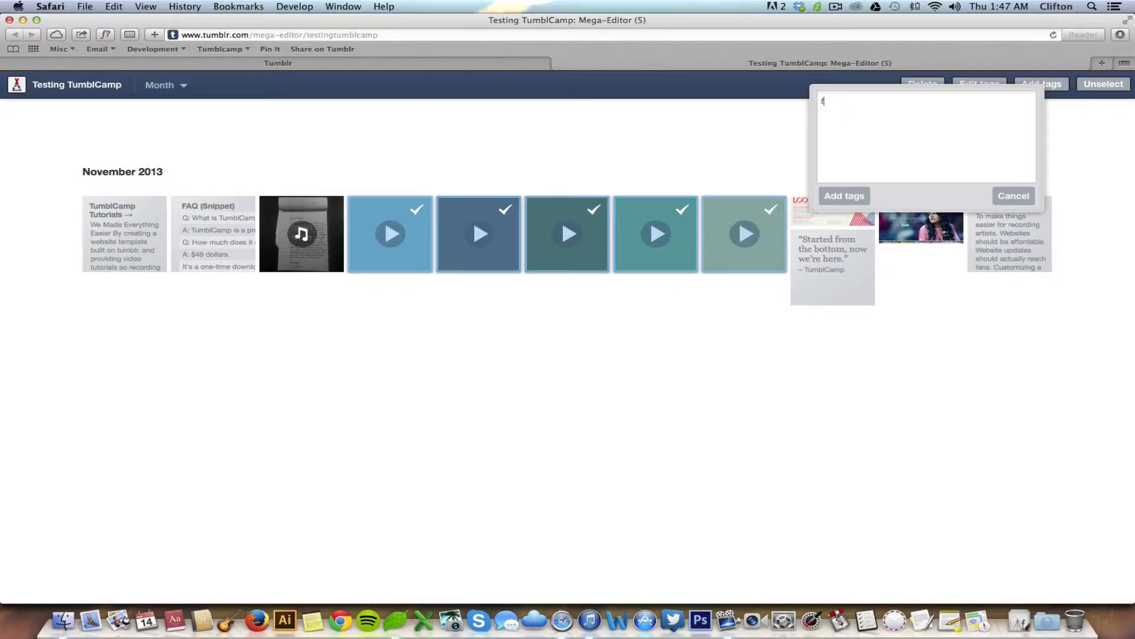
type("featuredvideo")
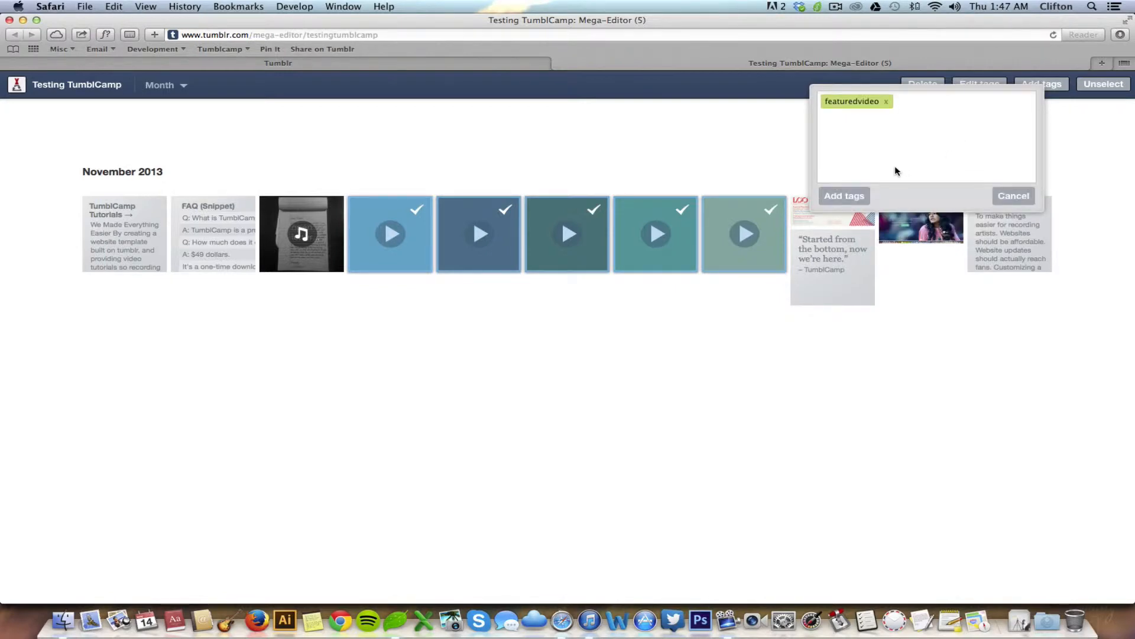
left_click(844, 195)
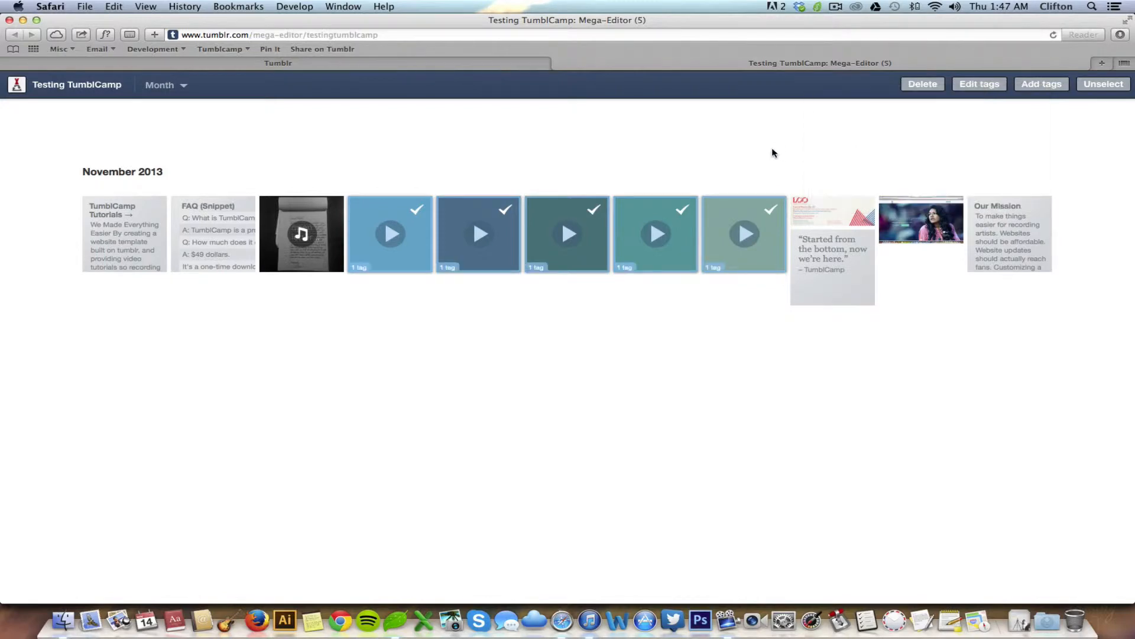
mouse_move(838, 143)
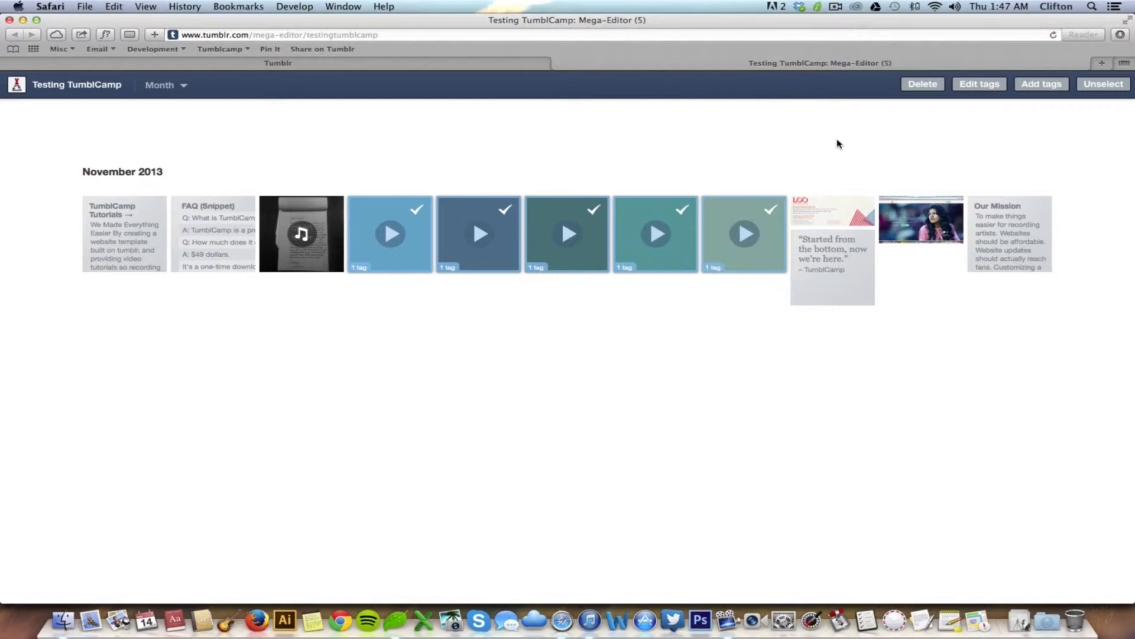
mouse_move(604, 70)
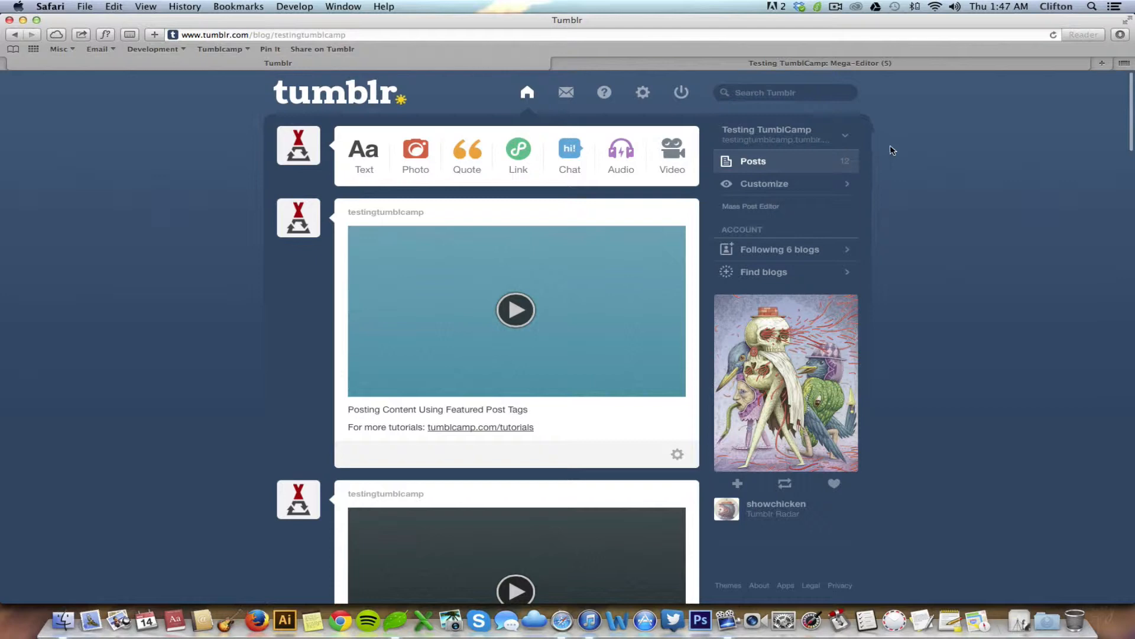
mouse_move(770, 147)
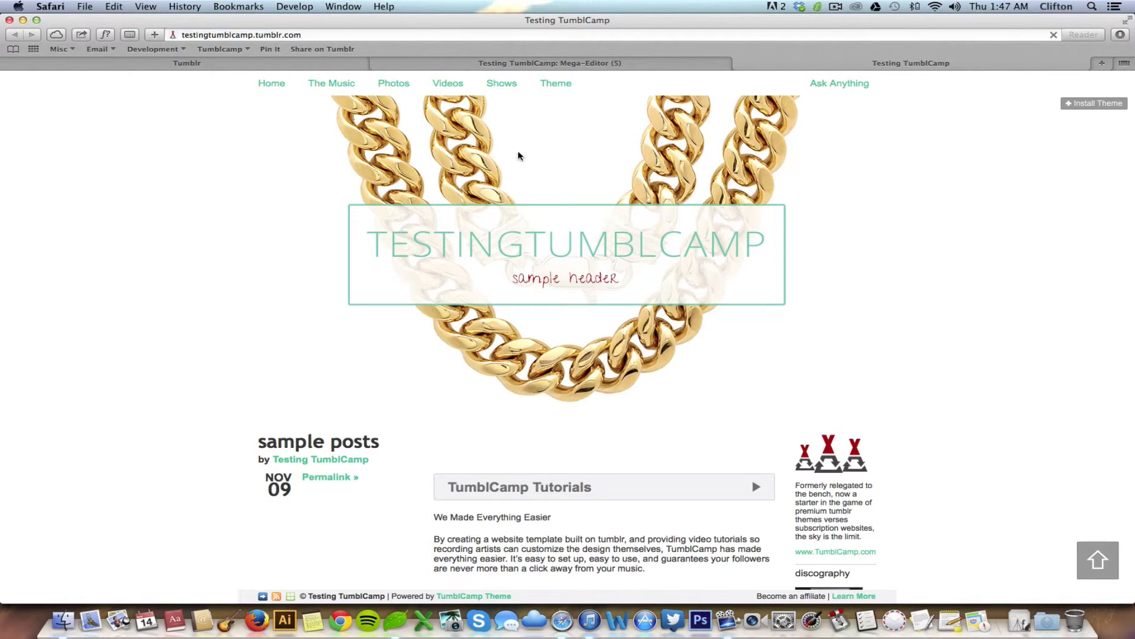
Load testingtumblcamp.tumblr.com/tagged/featuredvideo, now showing video posts.
left_click(447, 83)
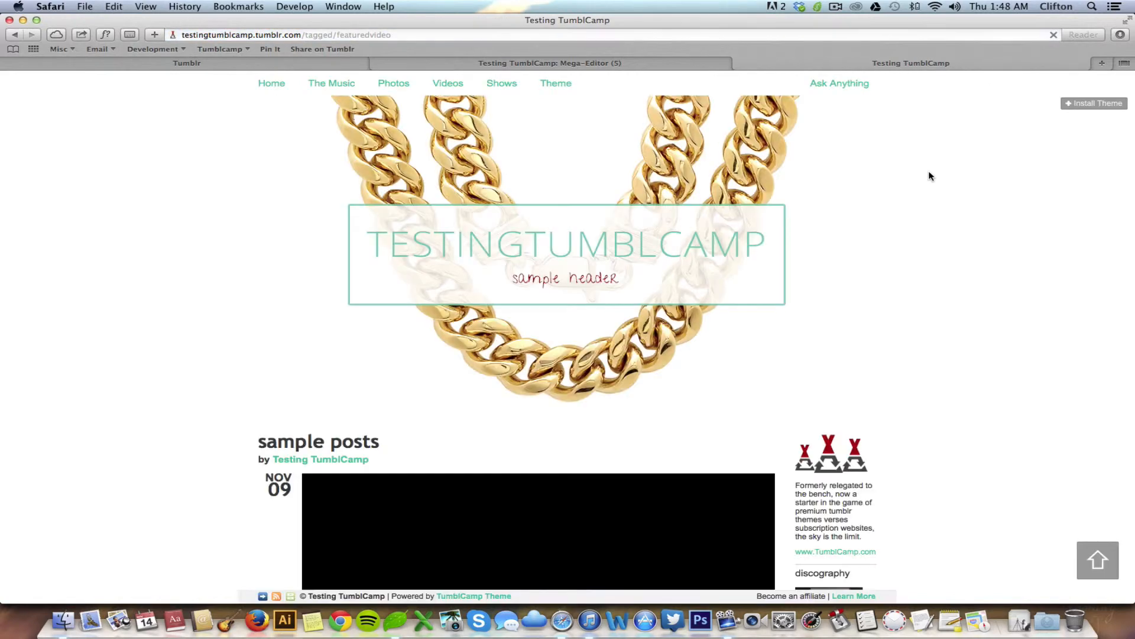
scroll("down", 3)
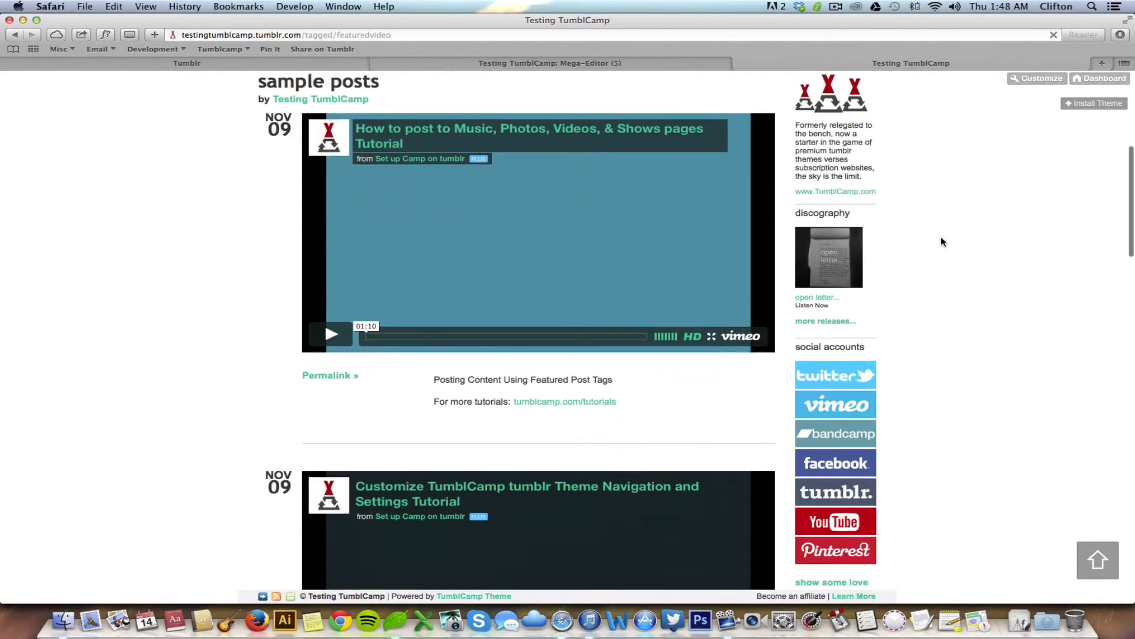
scroll("down", 3)
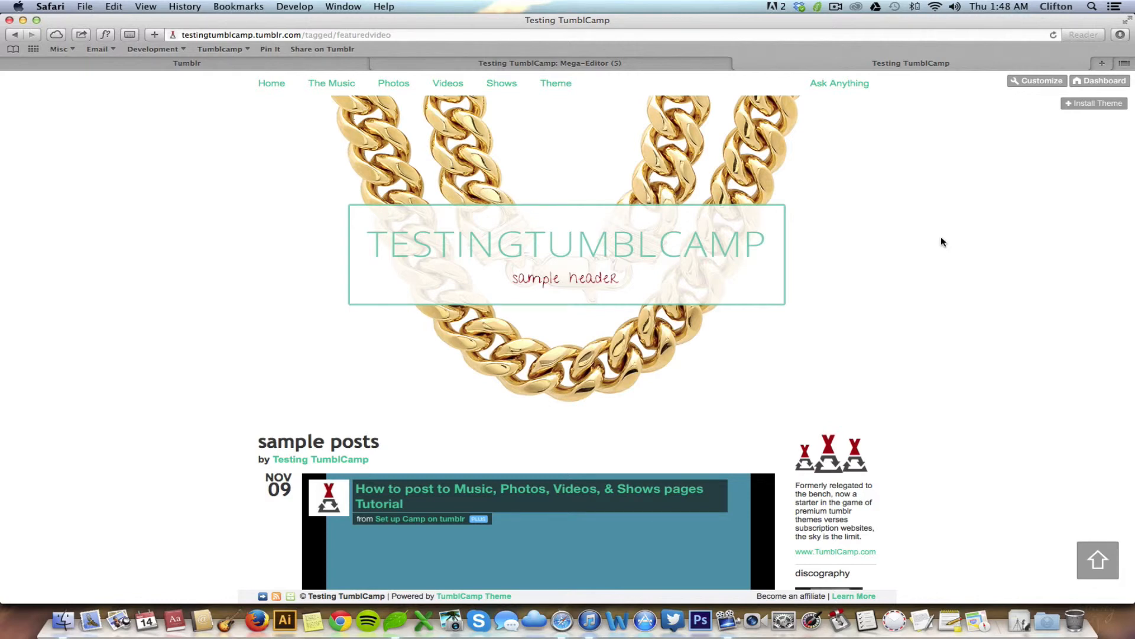
mouse_move(506, 100)
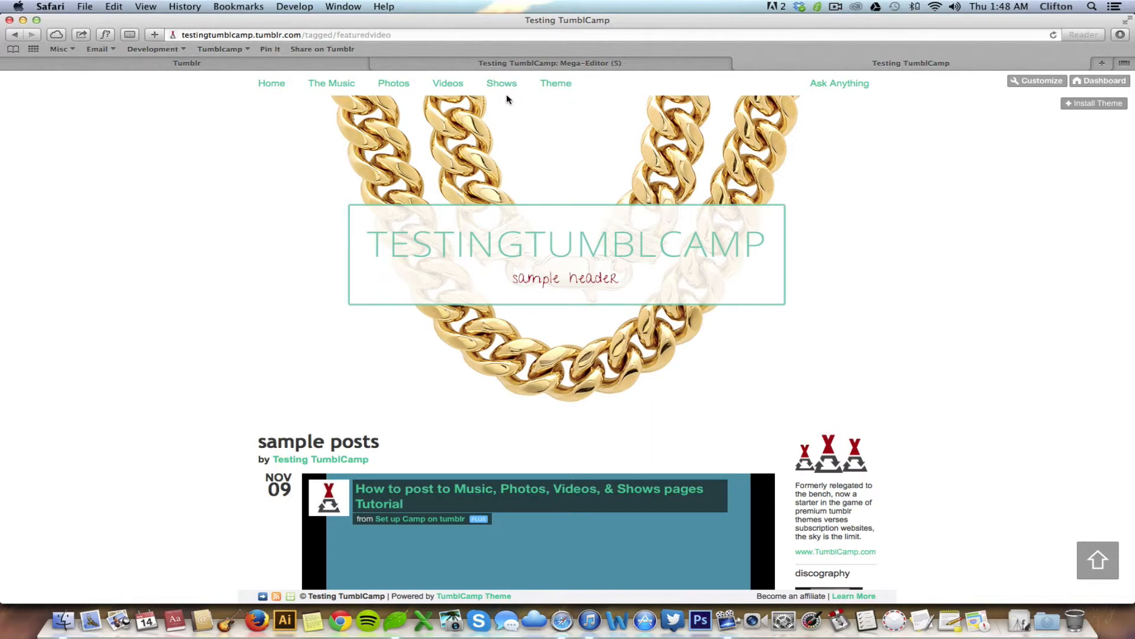
mouse_move(226, 181)
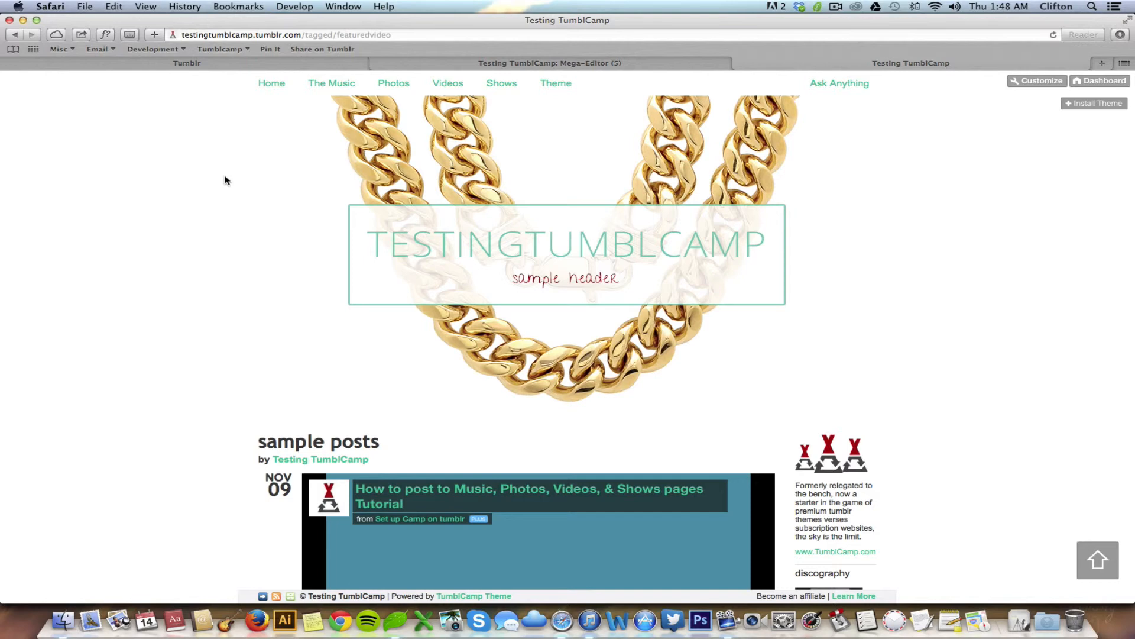
mouse_move(338, 121)
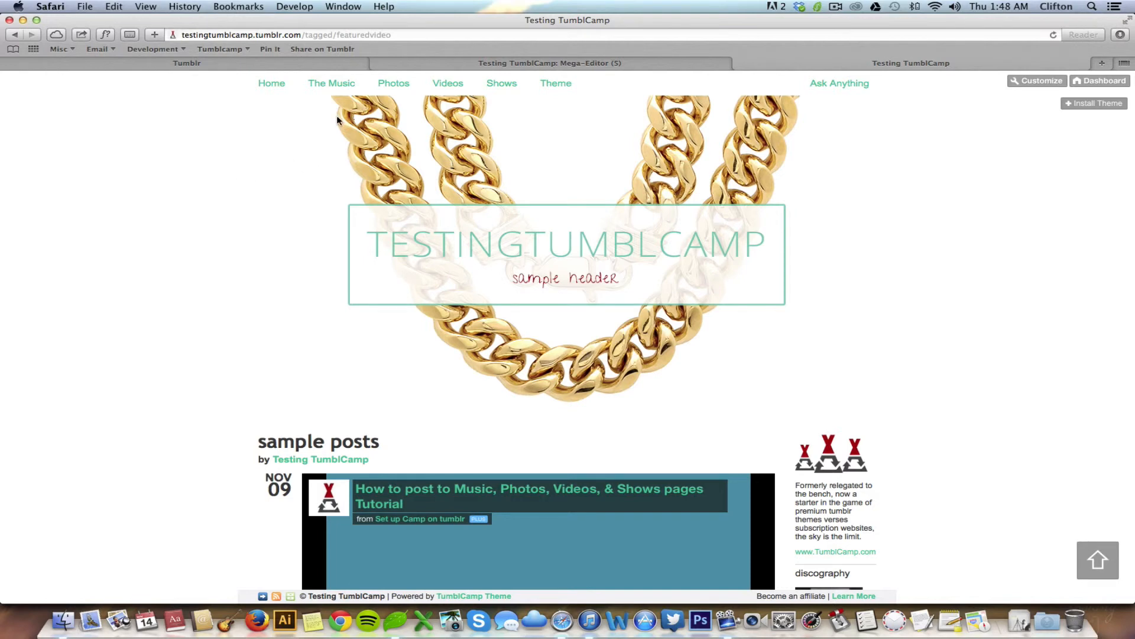
mouse_move(498, 97)
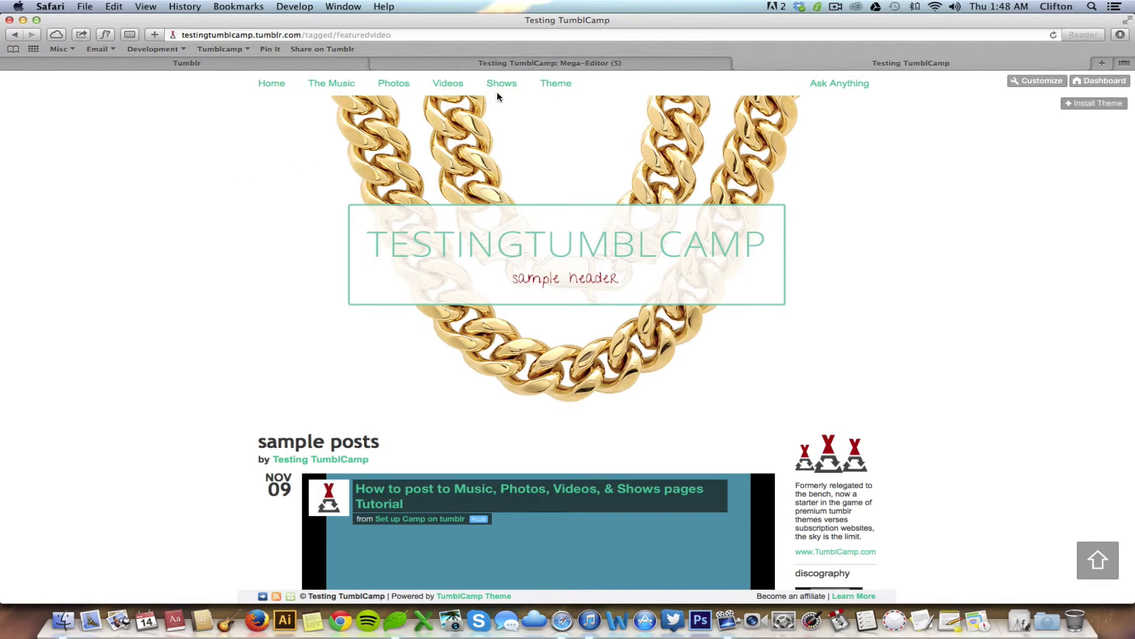
mouse_move(904, 138)
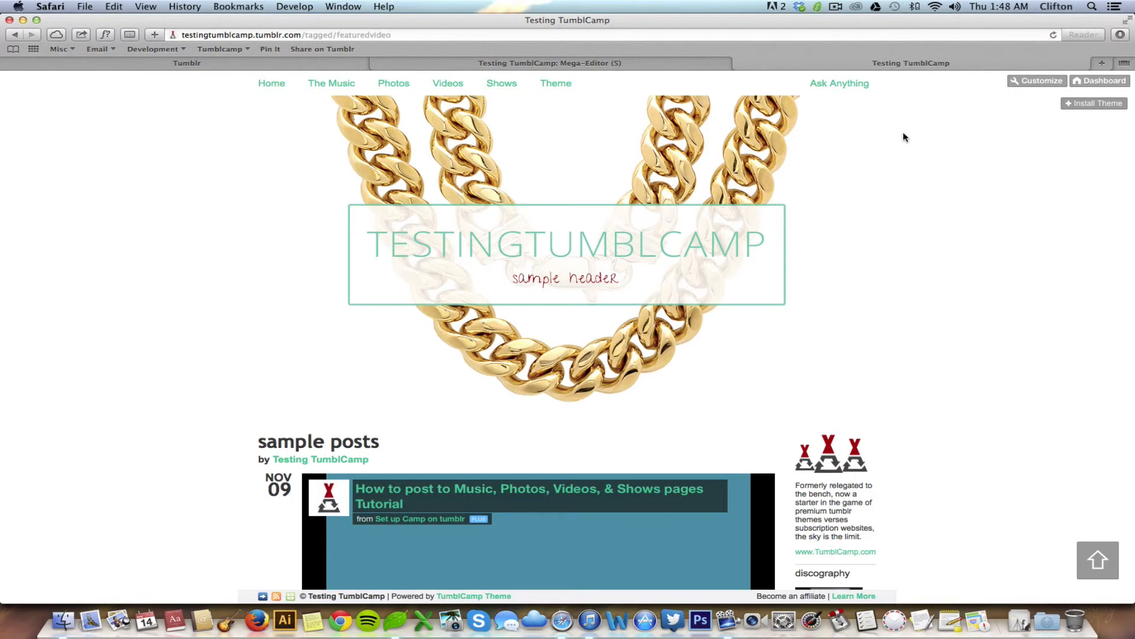